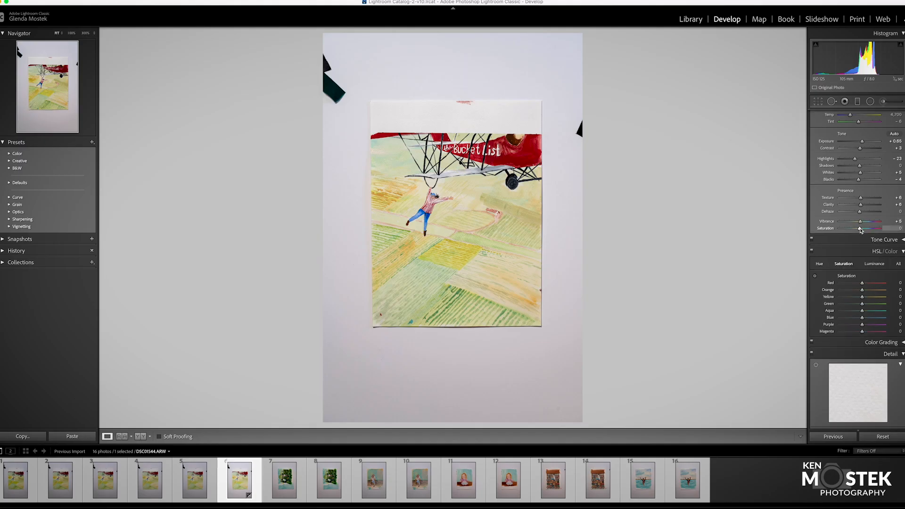
Boost the photo's overall Saturation slightly to +2 in the Presence section
left_click_drag(860, 228, 863, 228)
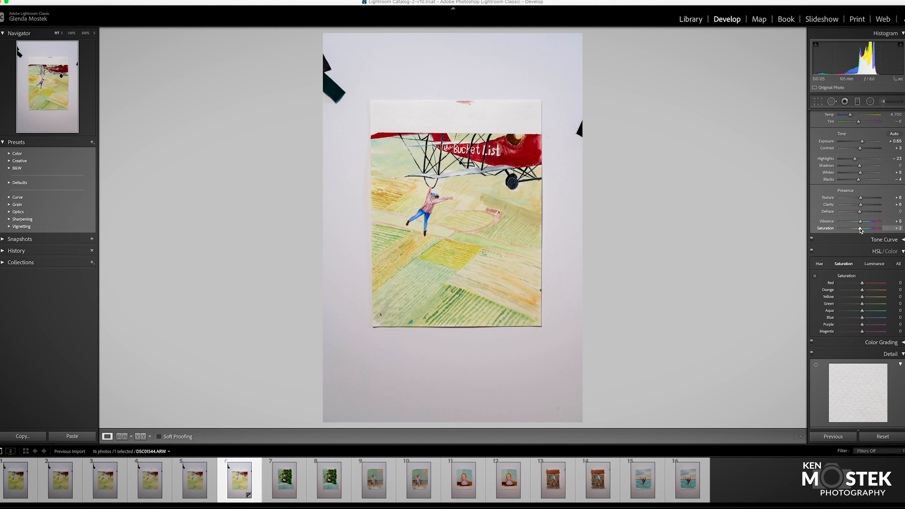
left_click(885, 116)
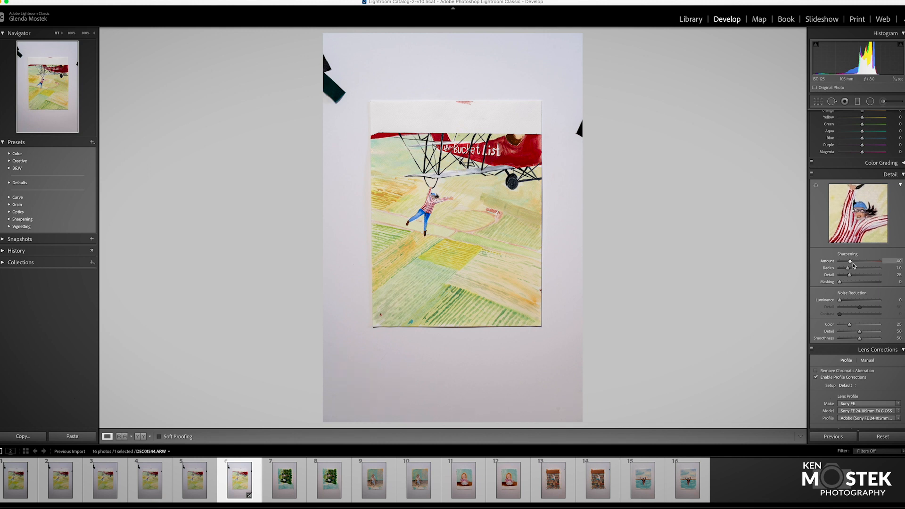
Raise the Sharpening Amount from 40 to 69 and fine-tune the Radius
left_click_drag(850, 261, 858, 262)
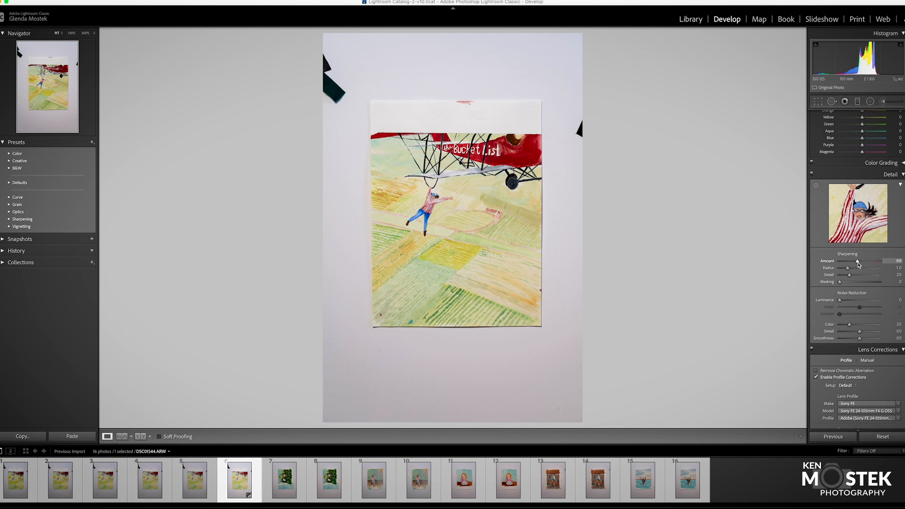
left_click_drag(861, 261, 858, 261)
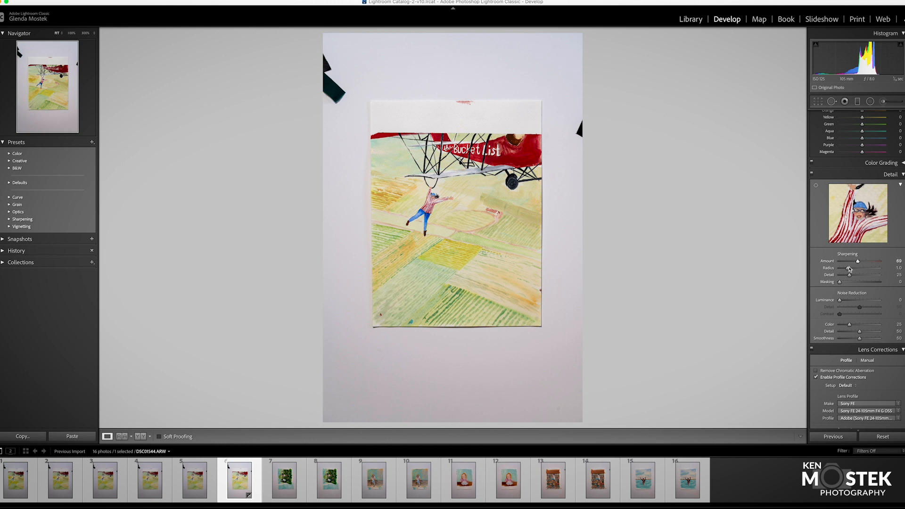
left_click_drag(858, 269, 873, 269)
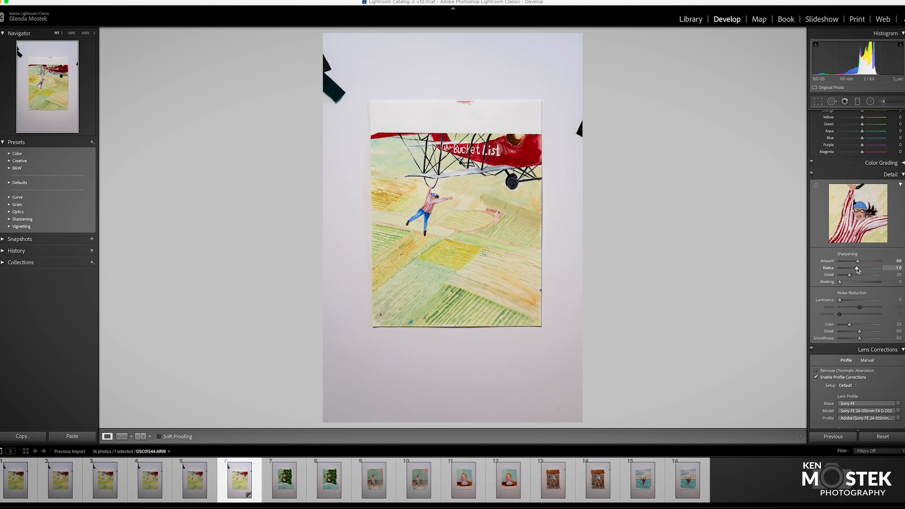